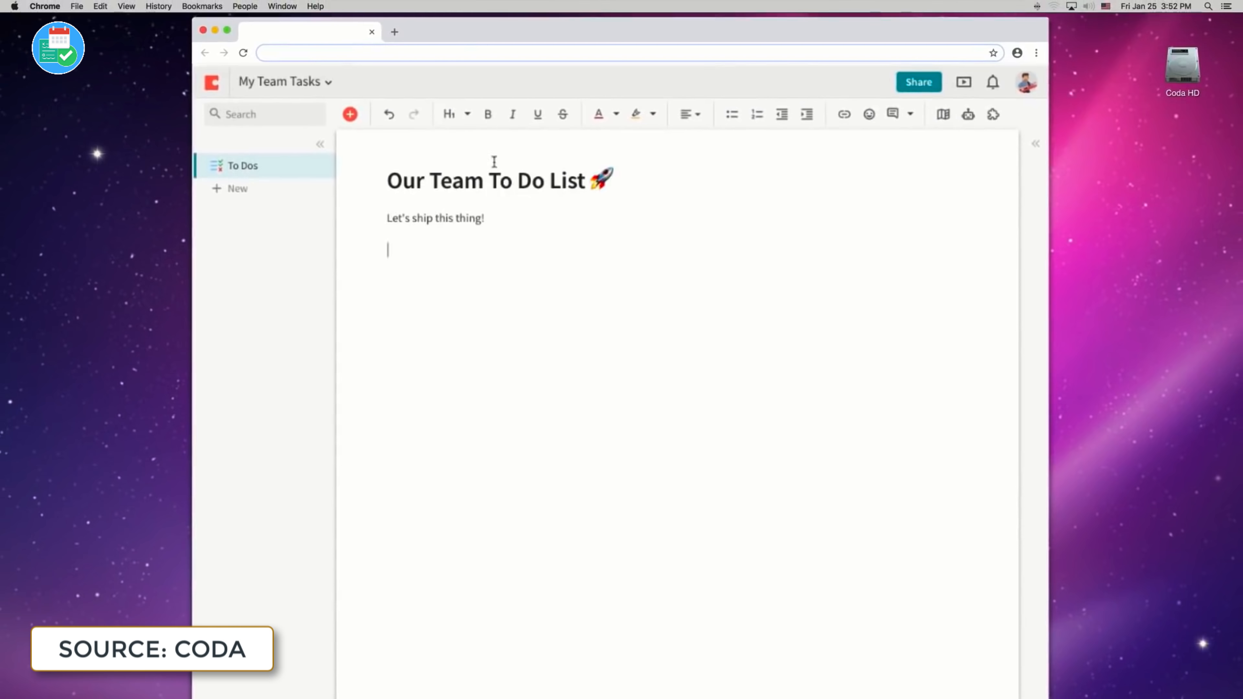
# - Select the Starfighter project row in the Projects table
pyautogui.click(350, 113)
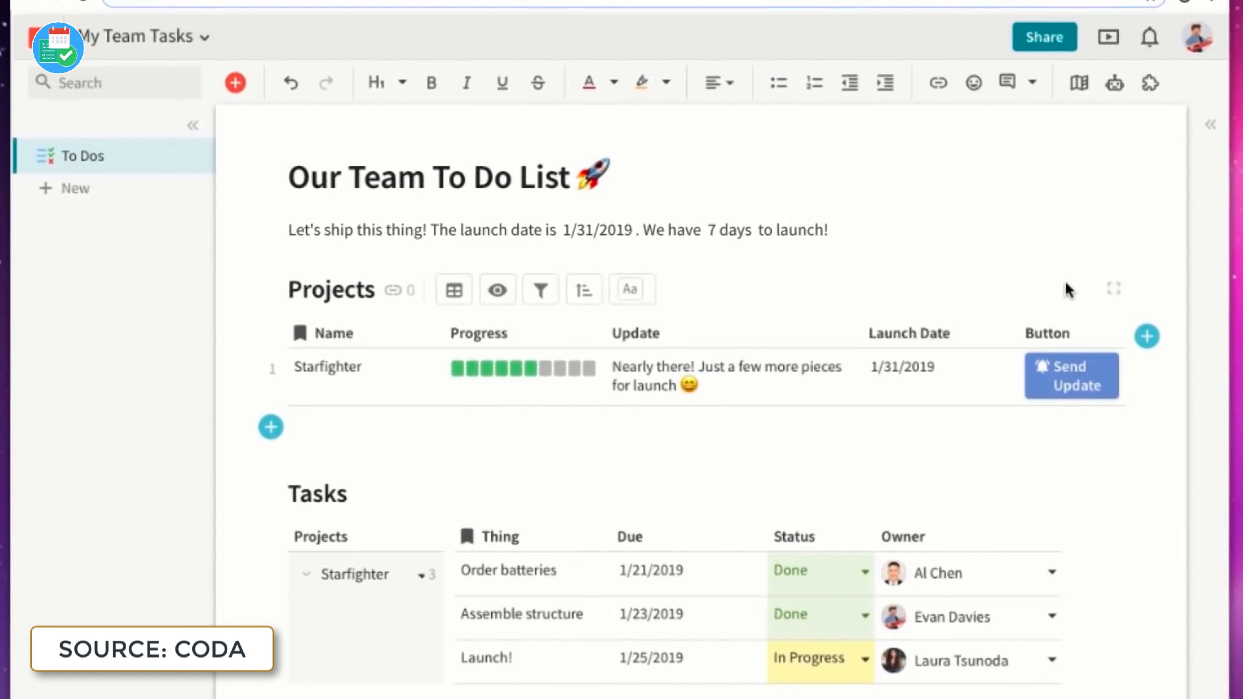
pyautogui.moveTo(1072, 377)
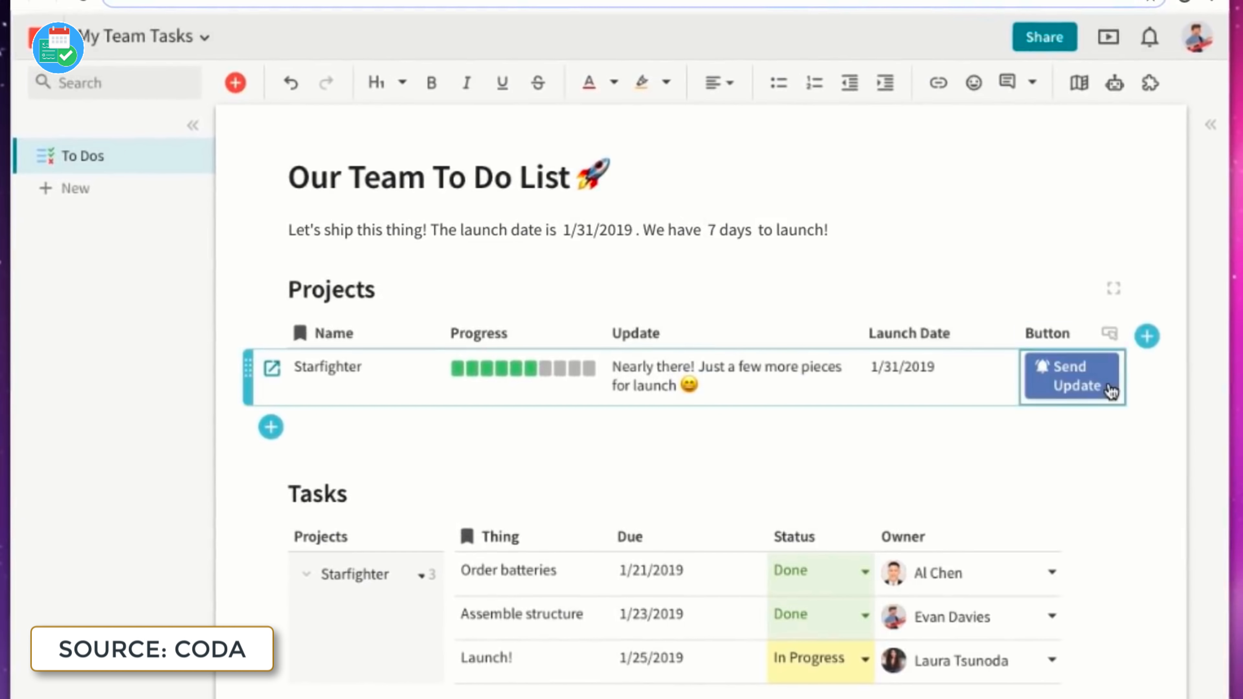